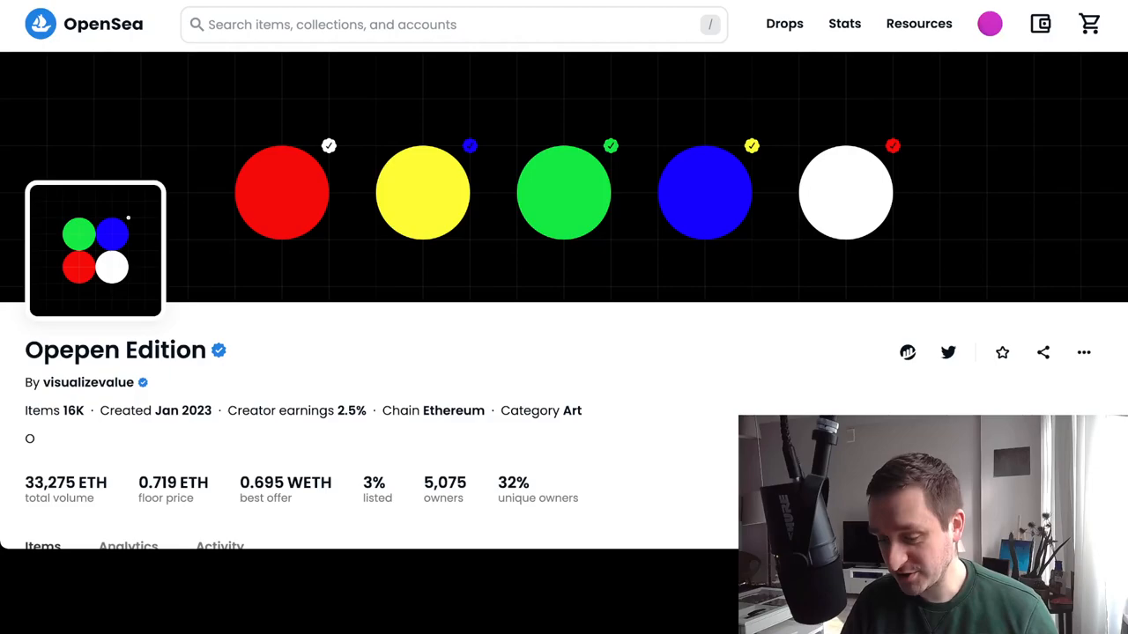
{"action": "scroll", "scroll_direction": "down", "scroll_amount": 3}
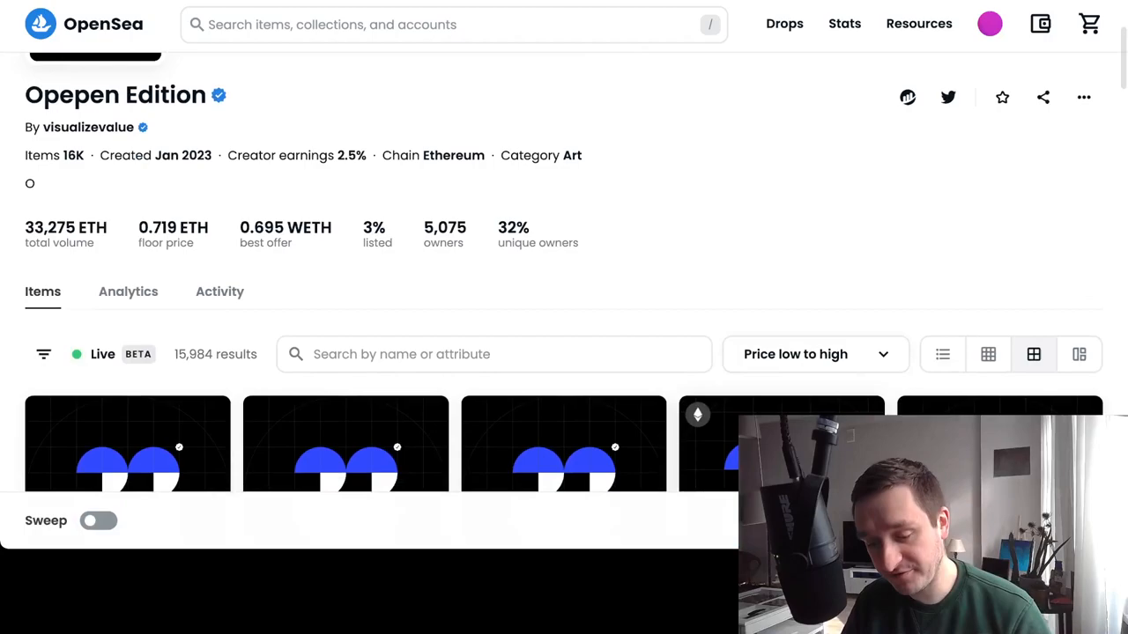
{"action": "scroll", "scroll_direction": "down", "scroll_amount": 3}
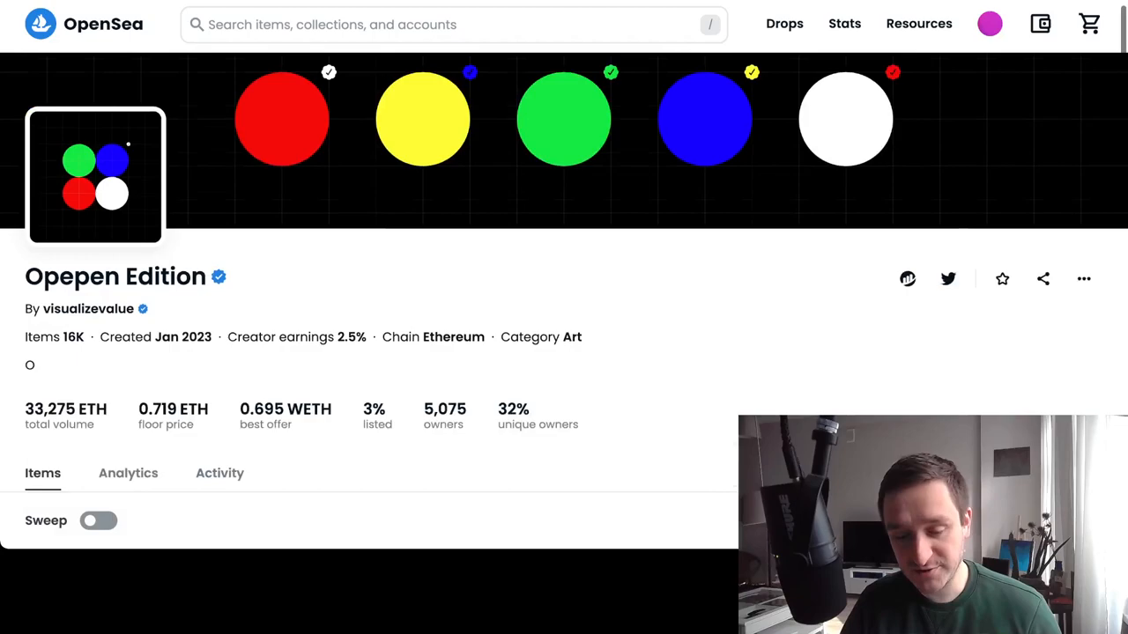
{"action": "scroll", "scroll_direction": "down", "scroll_amount": 3}
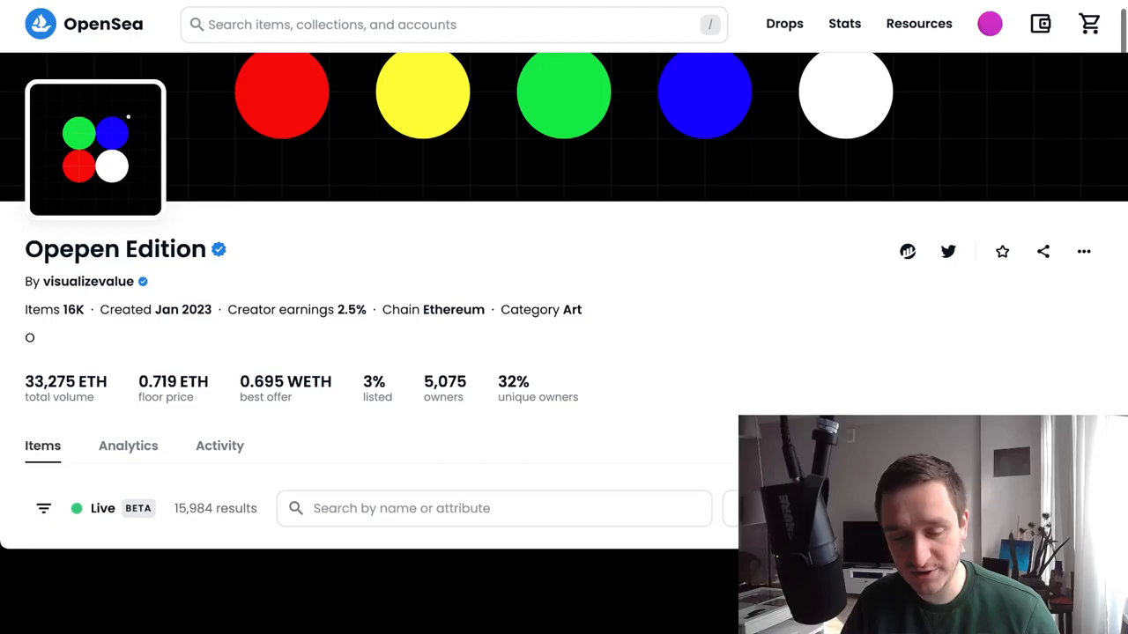
{"action": "scroll", "scroll_direction": "down", "scroll_amount": 3}
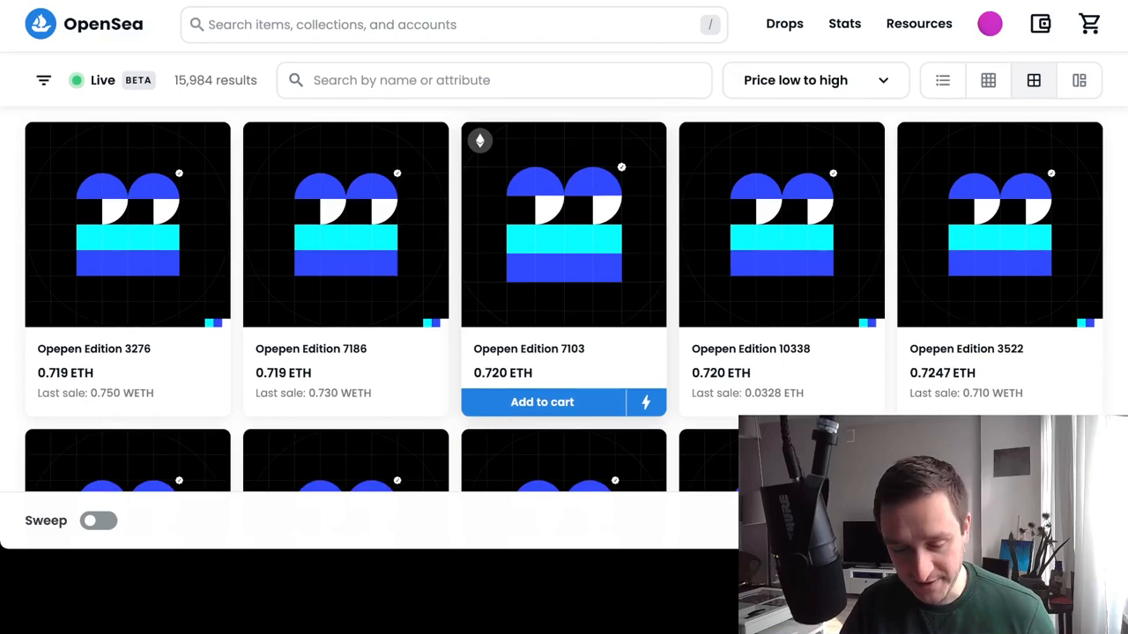
{"action": "scroll", "scroll_direction": "down", "scroll_amount": 3}
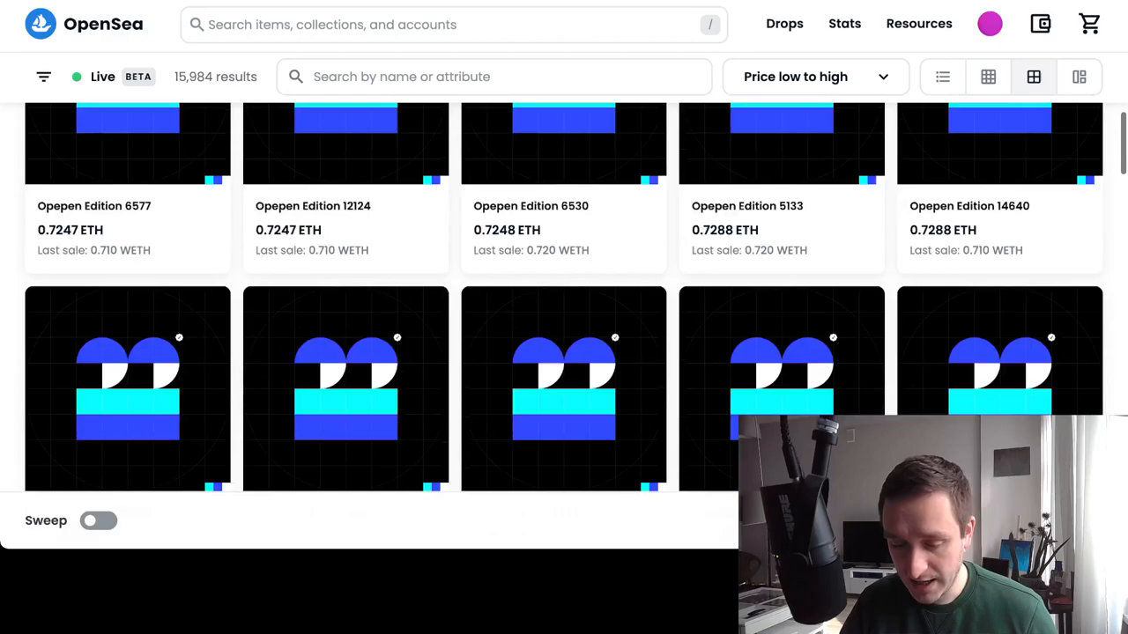
{"action": "scroll", "scroll_direction": "up", "scroll_amount": 3}
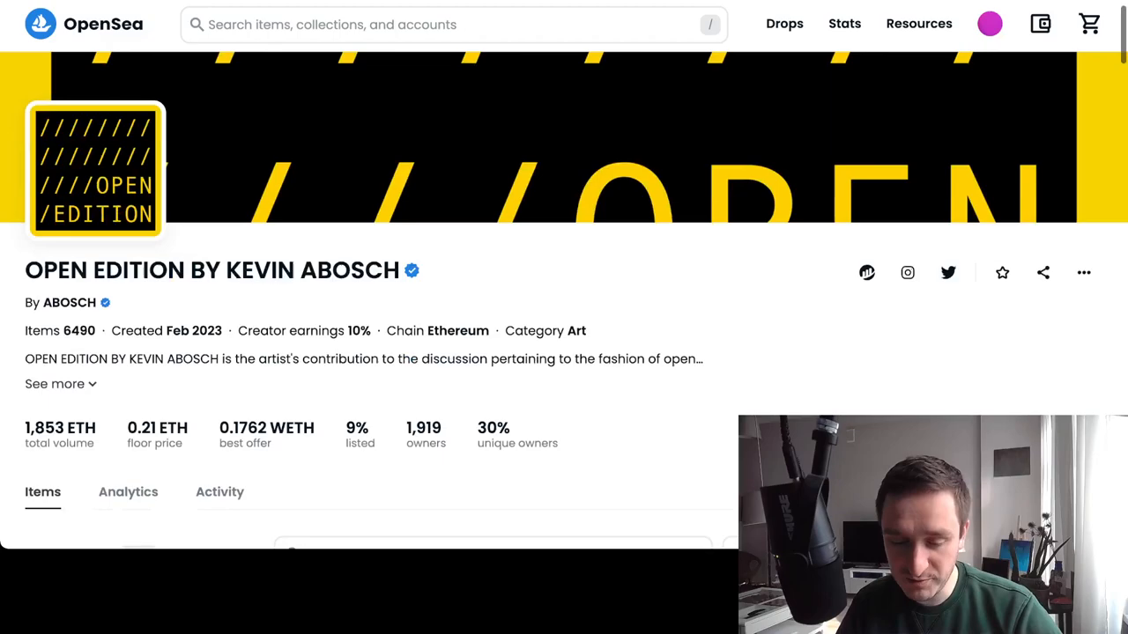
{"action": "scroll", "scroll_direction": "down", "scroll_amount": 3}
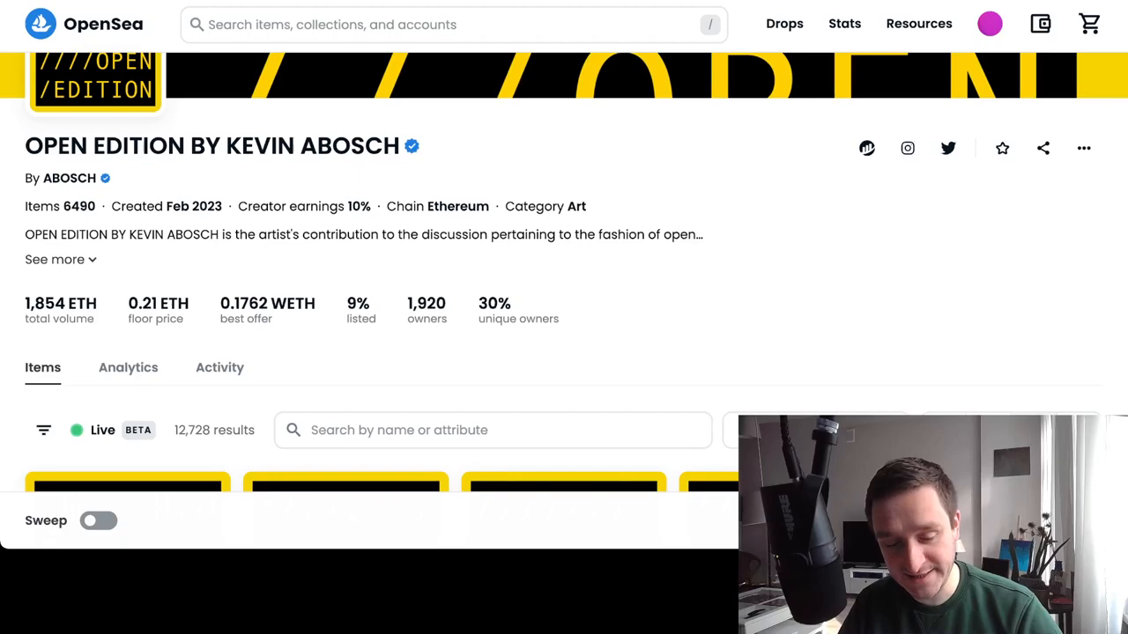
{"action": "scroll", "scroll_direction": "down", "scroll_amount": 3}
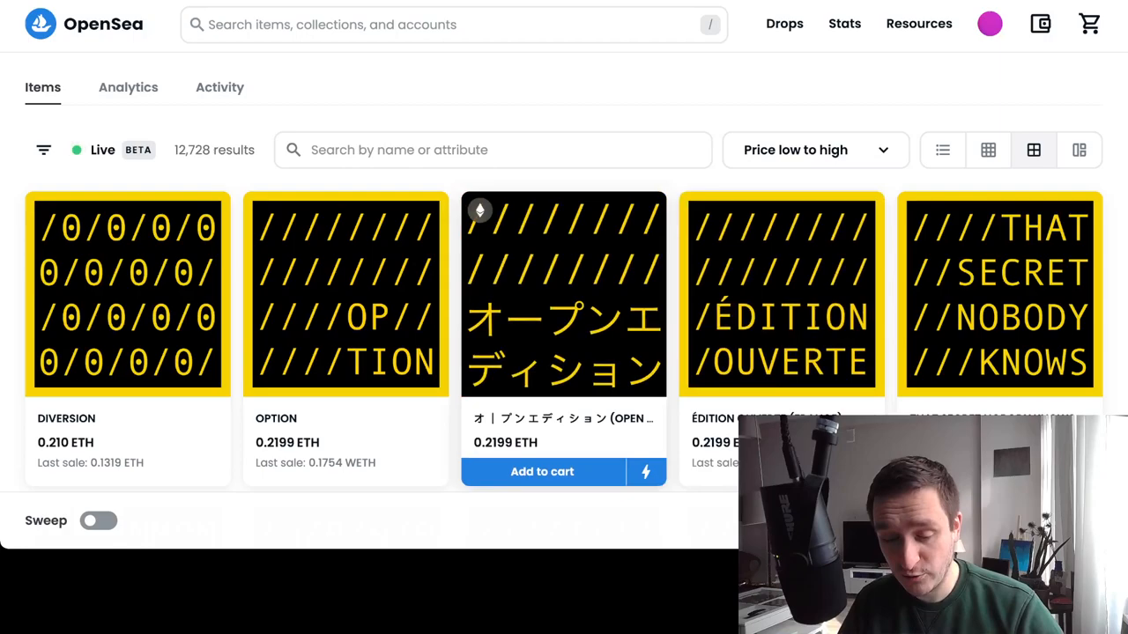
{"action": "scroll", "scroll_direction": "down", "scroll_amount": 3}
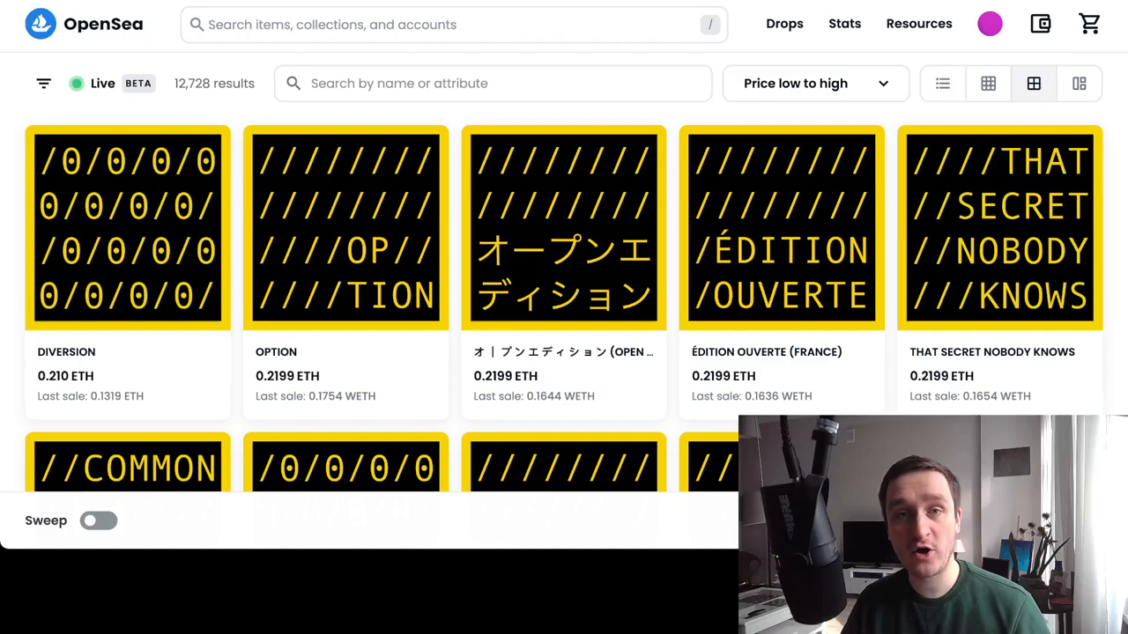
{"action": "scroll", "scroll_direction": "down", "scroll_amount": 3}
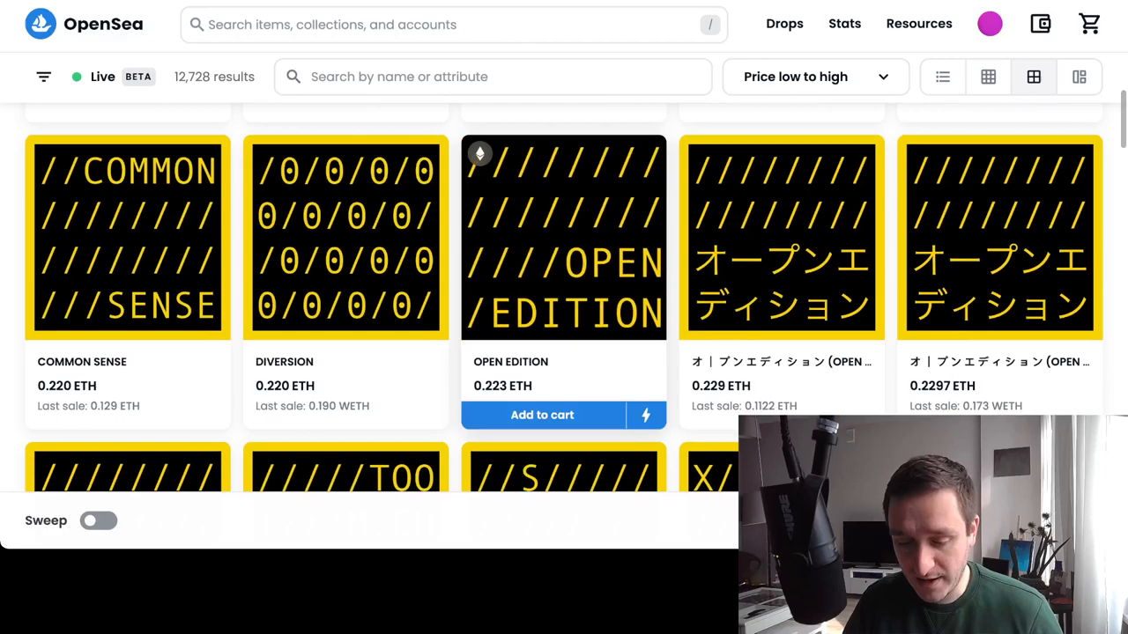
{"action": "scroll", "scroll_direction": "down", "scroll_amount": 3}
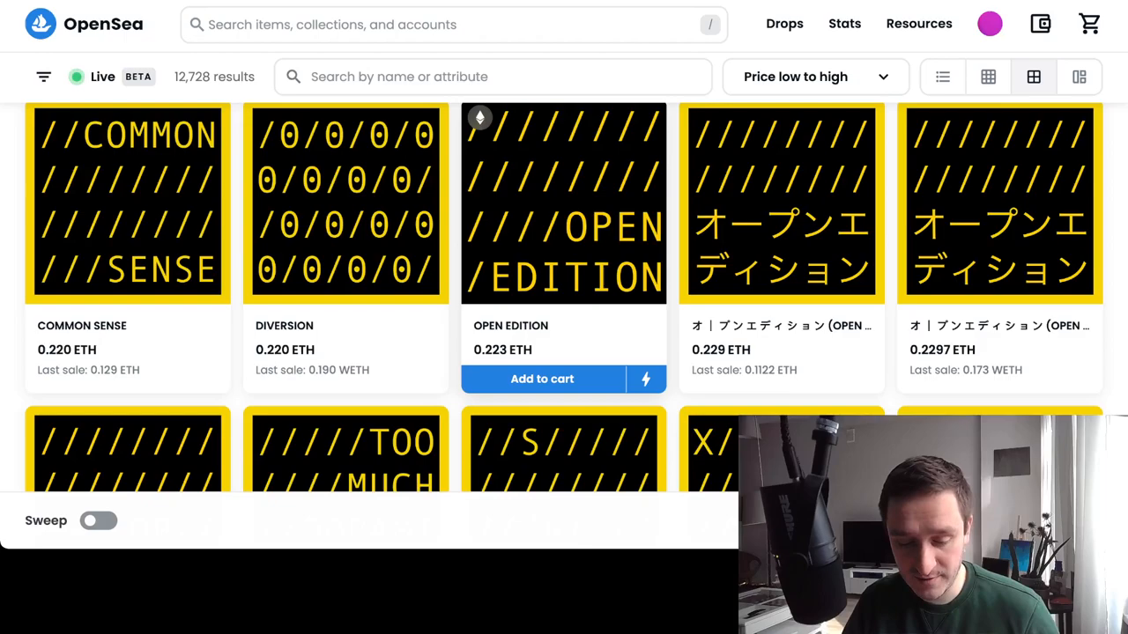
{"action": "scroll", "scroll_direction": "down", "scroll_amount": 3}
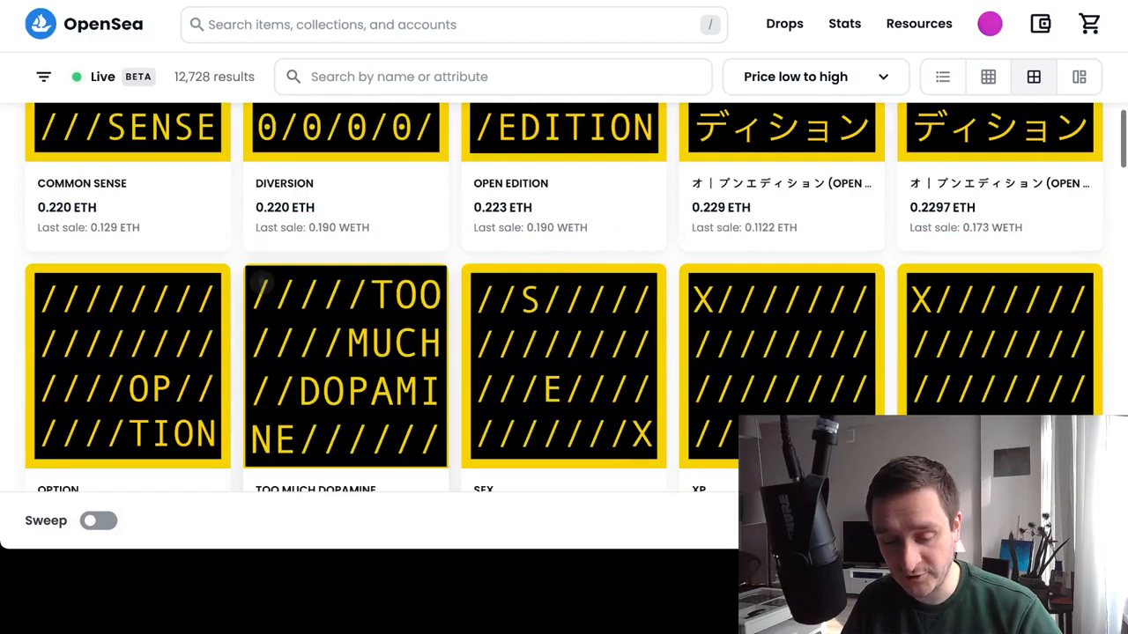
{"action": "scroll", "scroll_direction": "down", "scroll_amount": 3}
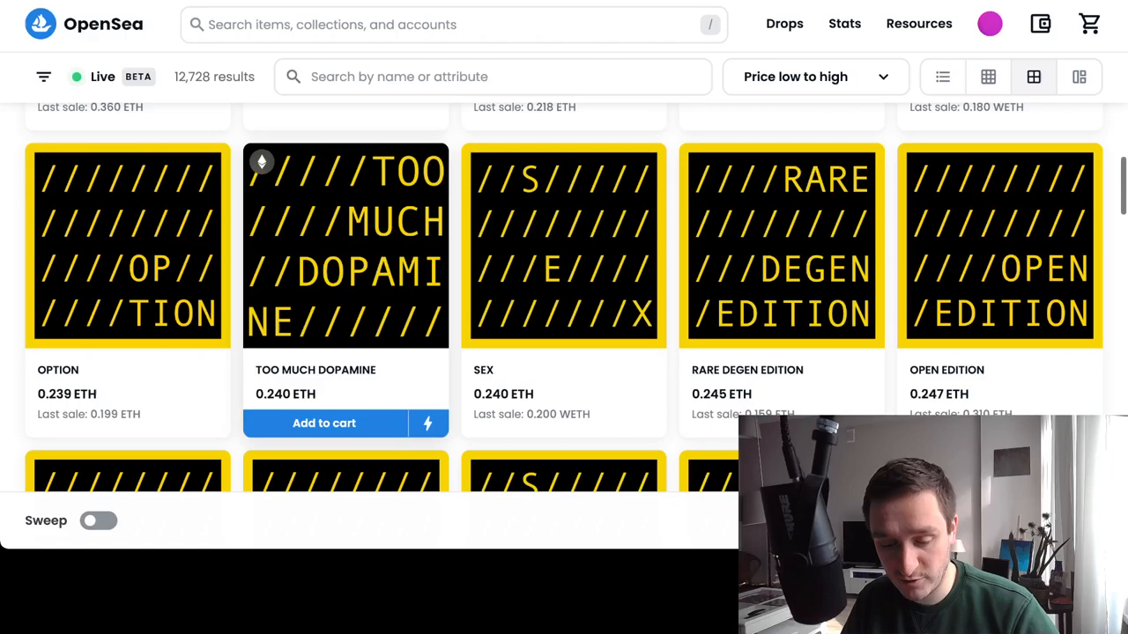
{"action": "scroll", "scroll_direction": "down", "scroll_amount": 3}
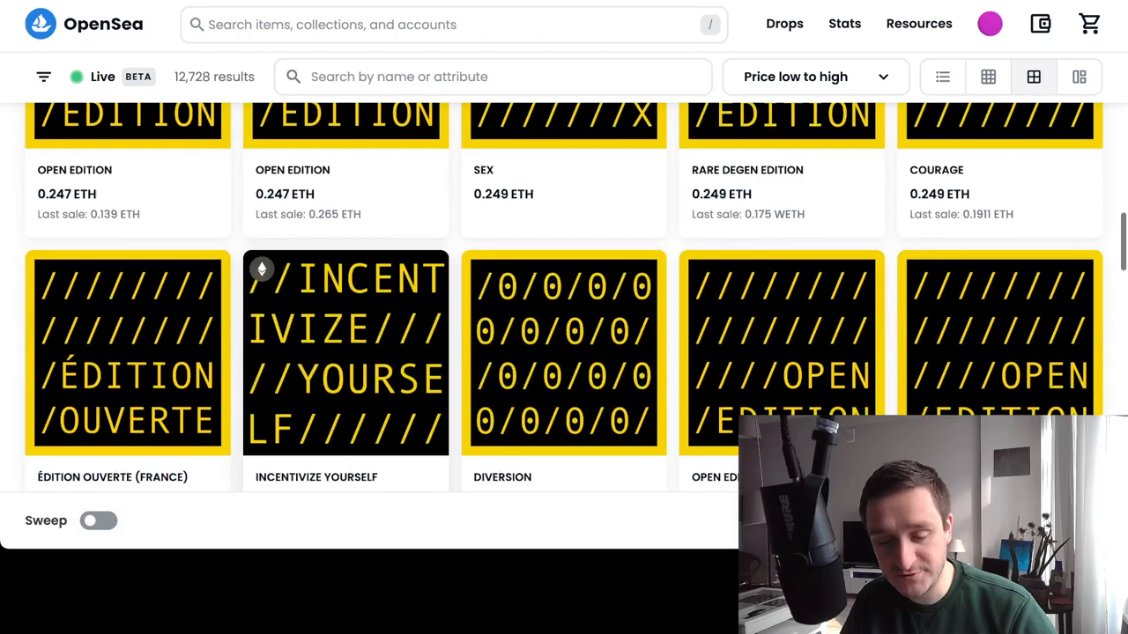
{"action": "scroll", "scroll_direction": "down", "scroll_amount": 3}
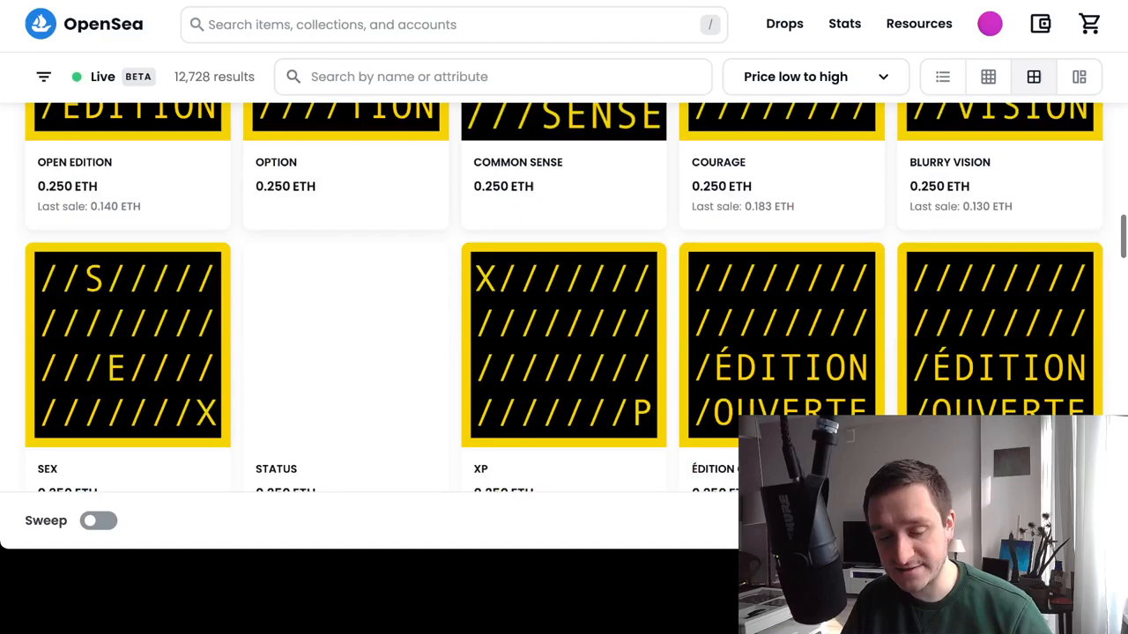
{"action": "scroll", "scroll_direction": "down", "scroll_amount": 3}
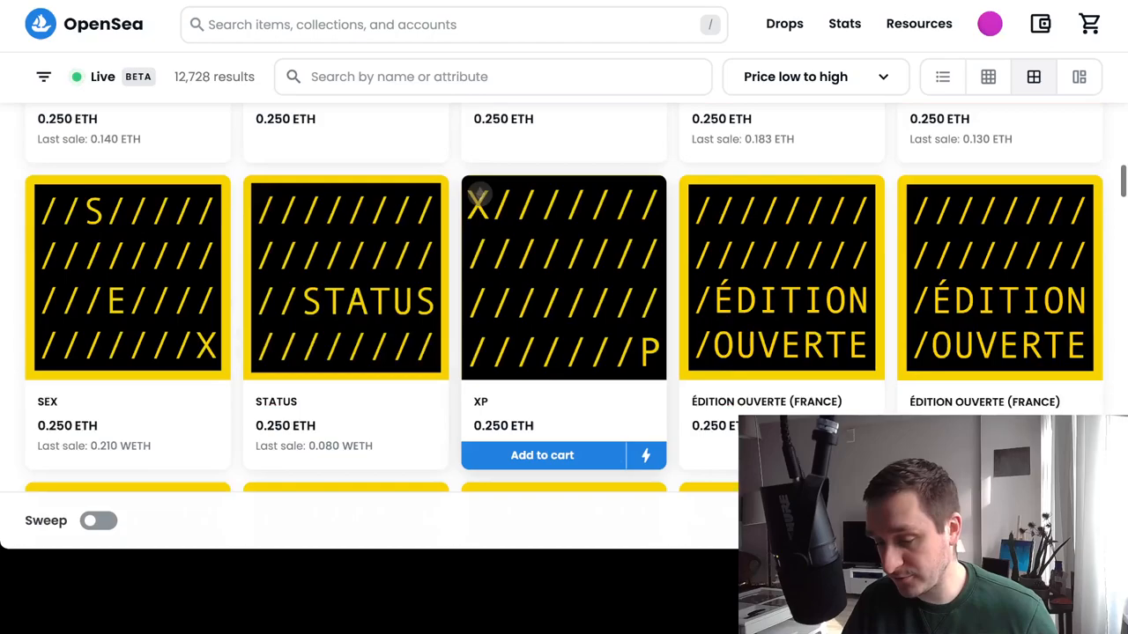
{"action": "scroll", "scroll_direction": "down", "scroll_amount": 3}
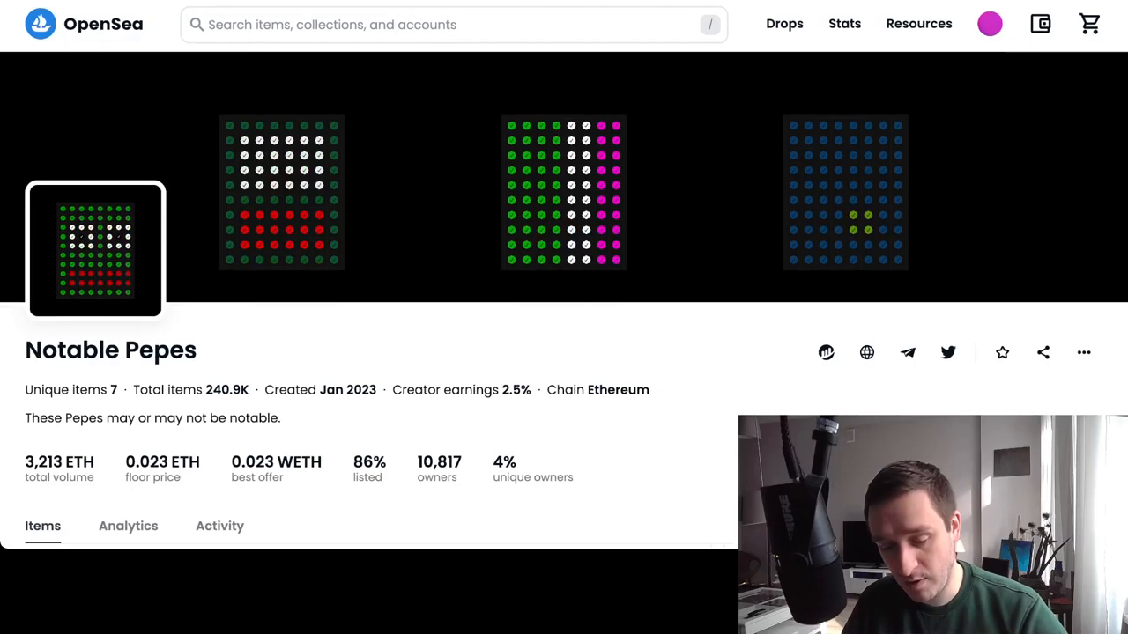
{"action": "scroll", "scroll_direction": "down", "scroll_amount": 3}
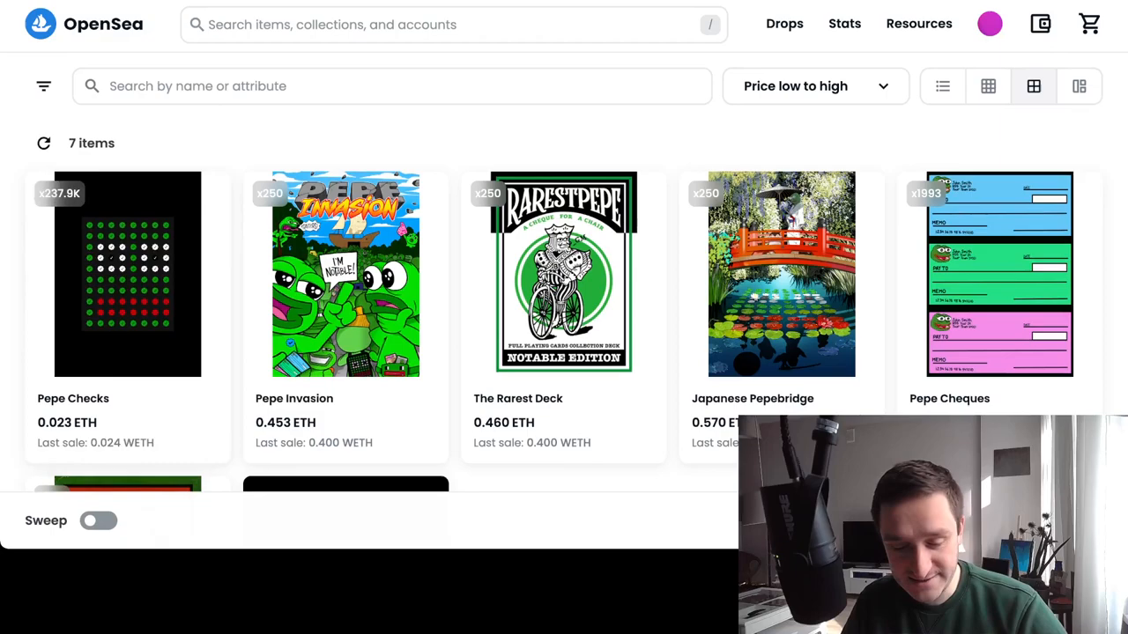
{"action": "scroll", "scroll_direction": "down", "scroll_amount": 3}
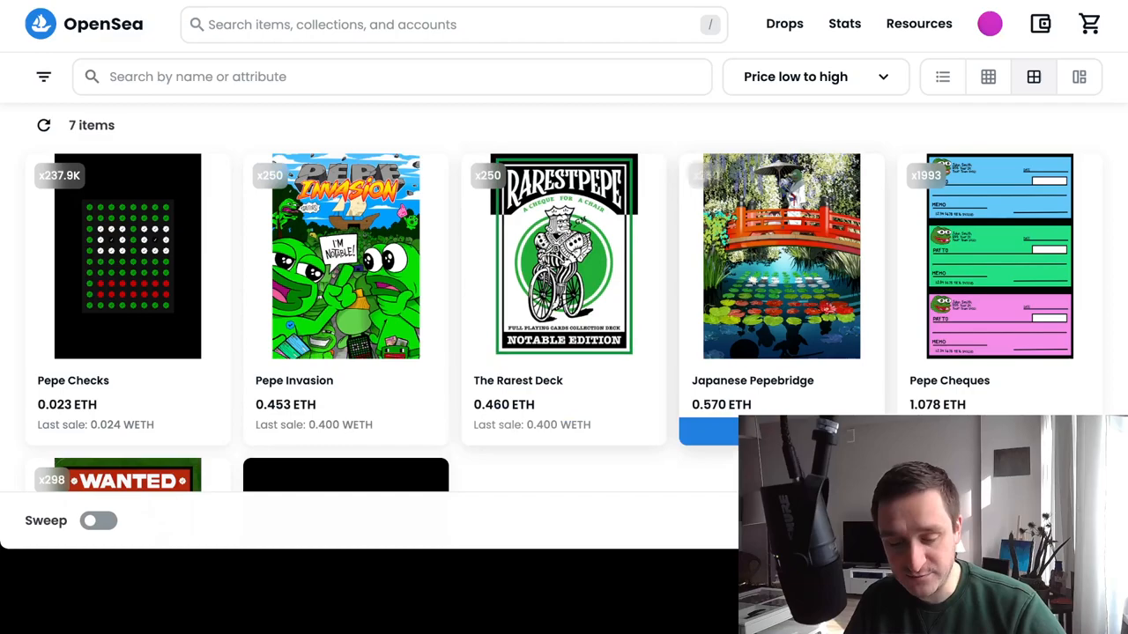
{"action": "scroll", "scroll_direction": "down", "scroll_amount": 3}
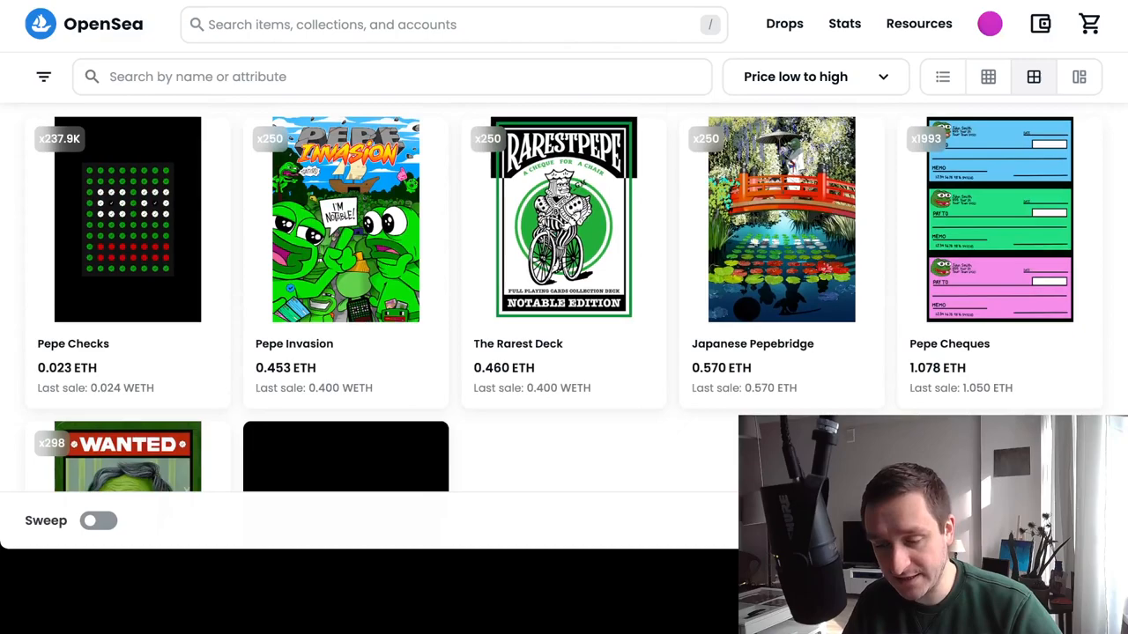
{"action": "scroll", "scroll_direction": "down", "scroll_amount": 3}
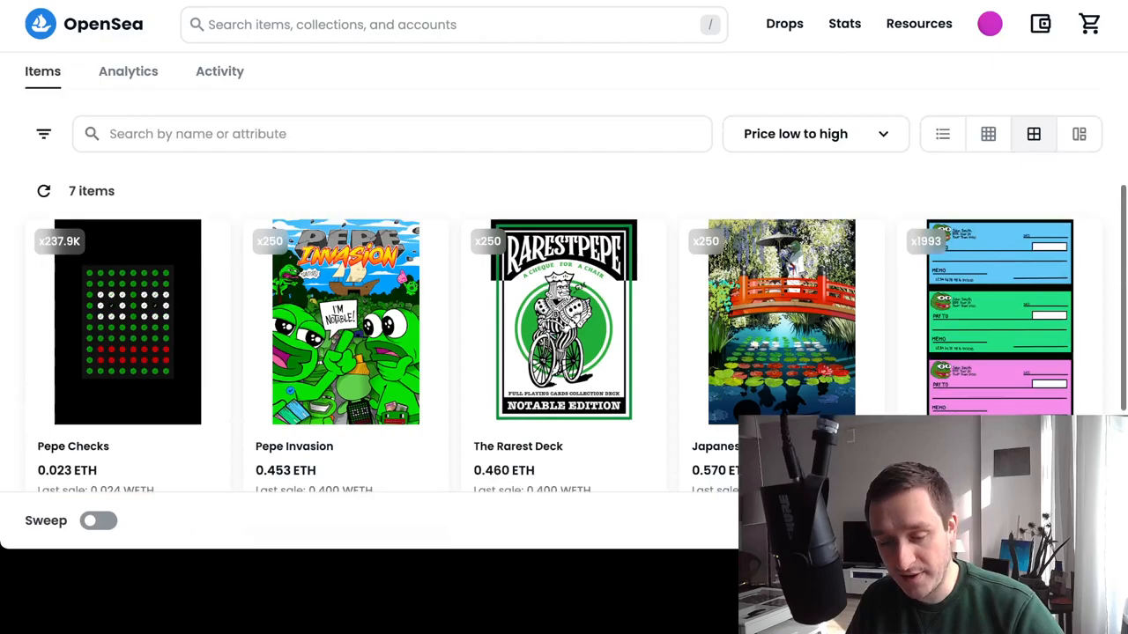
{"action": "scroll", "scroll_direction": "down", "scroll_amount": 3}
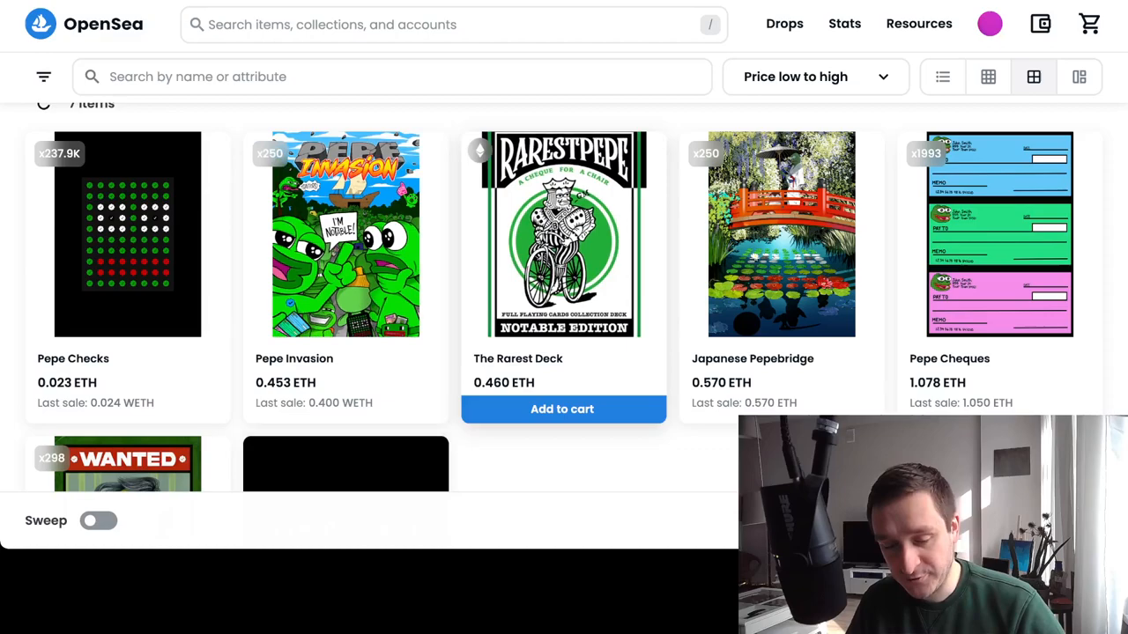
{"action": "scroll", "scroll_direction": "down", "scroll_amount": 3}
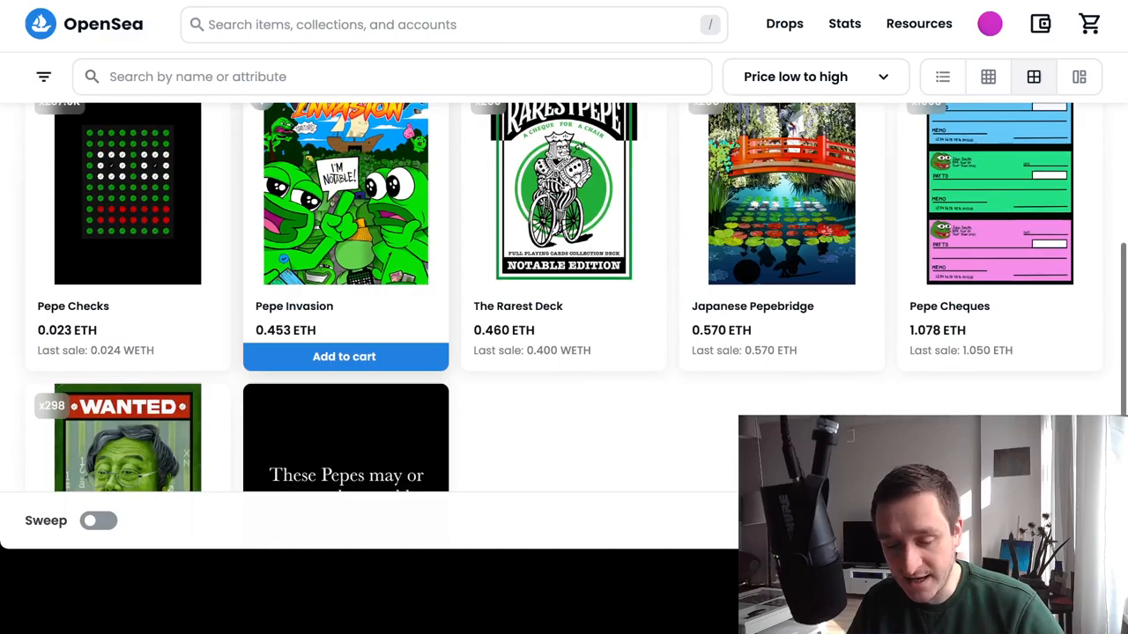
{"action": "scroll", "scroll_direction": "down", "scroll_amount": 3}
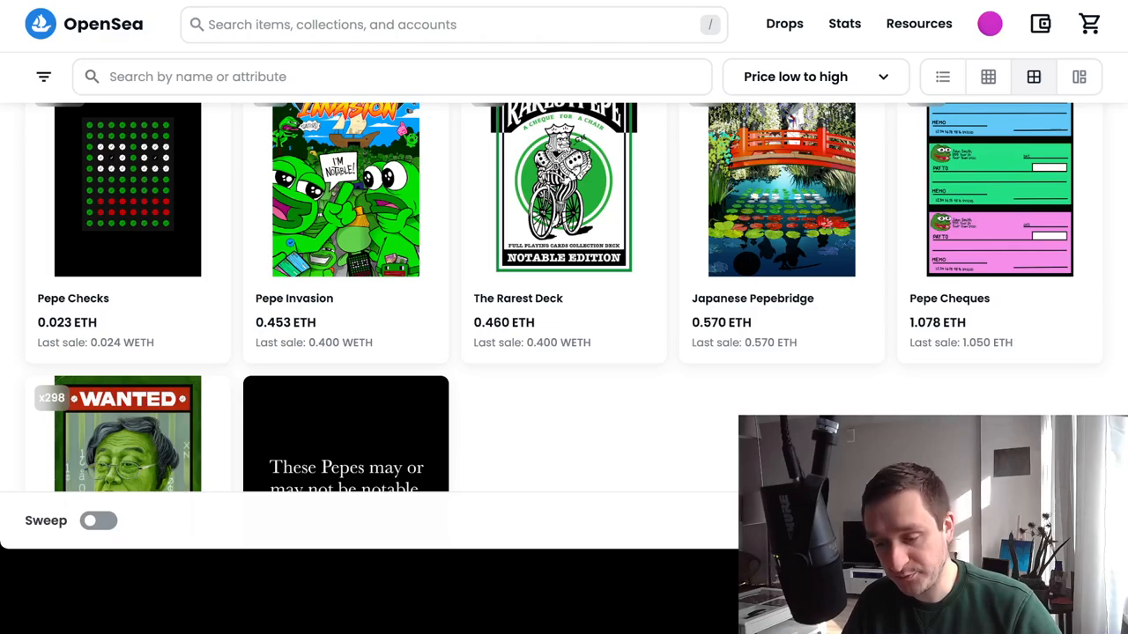
{"action": "scroll", "scroll_direction": "down", "scroll_amount": 3}
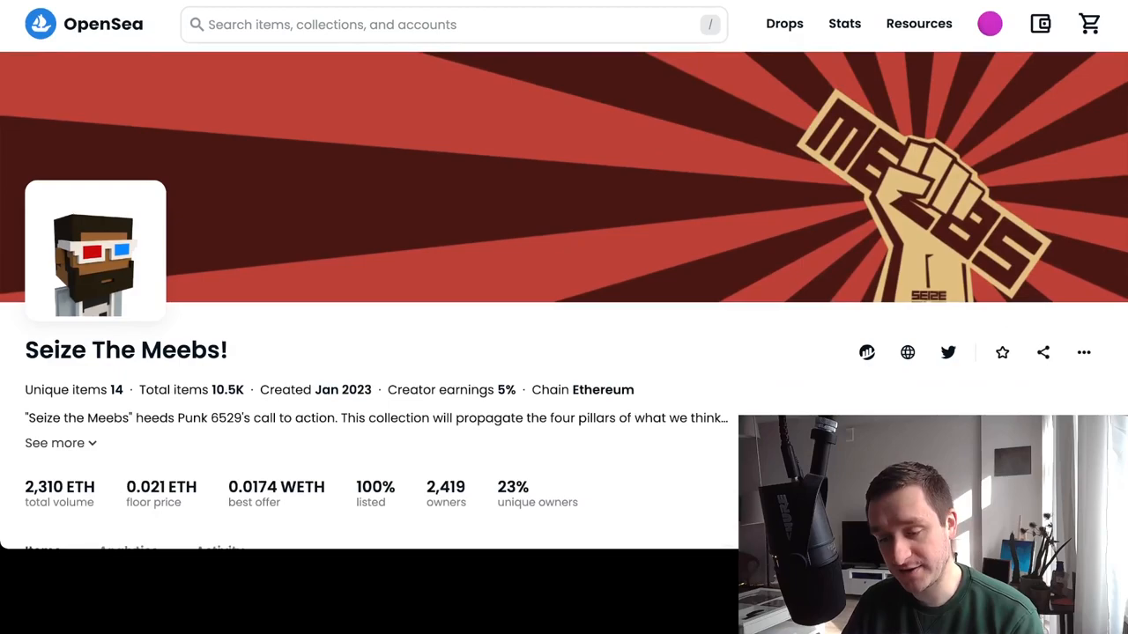
{"action": "scroll", "scroll_direction": "down", "scroll_amount": 3}
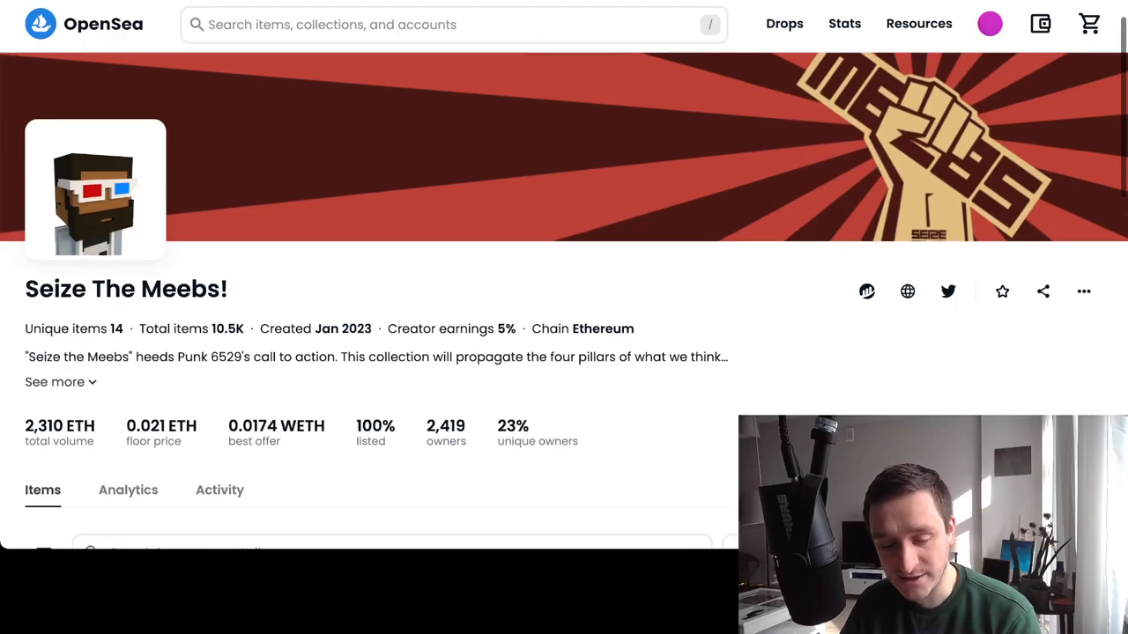
{"action": "scroll", "scroll_direction": "down", "scroll_amount": 3}
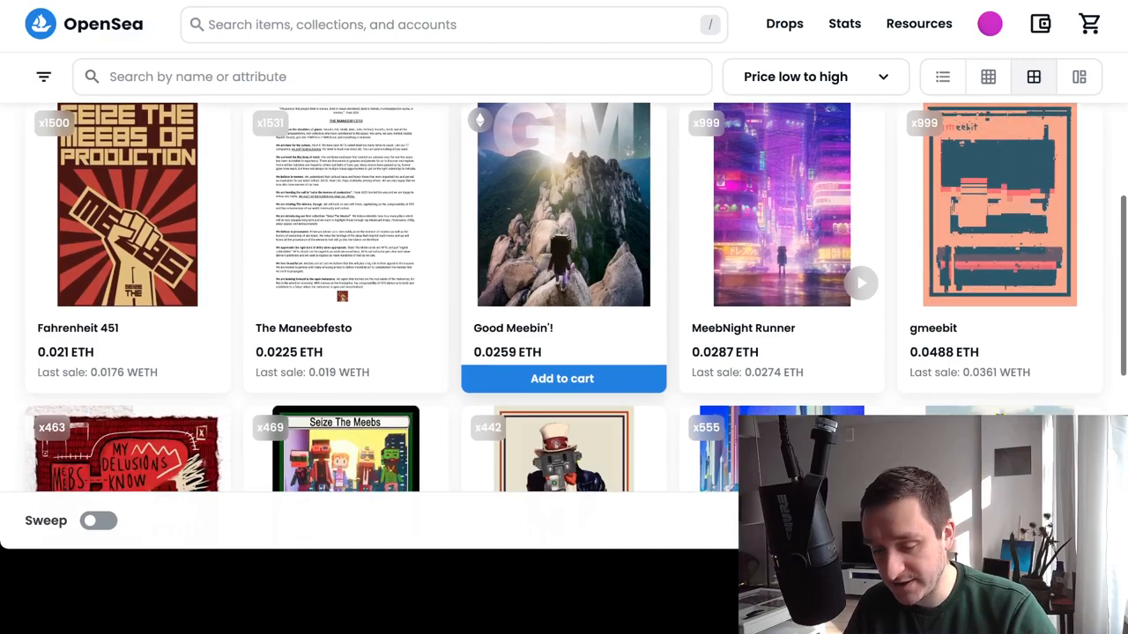
{"action": "scroll", "scroll_direction": "down", "scroll_amount": 3}
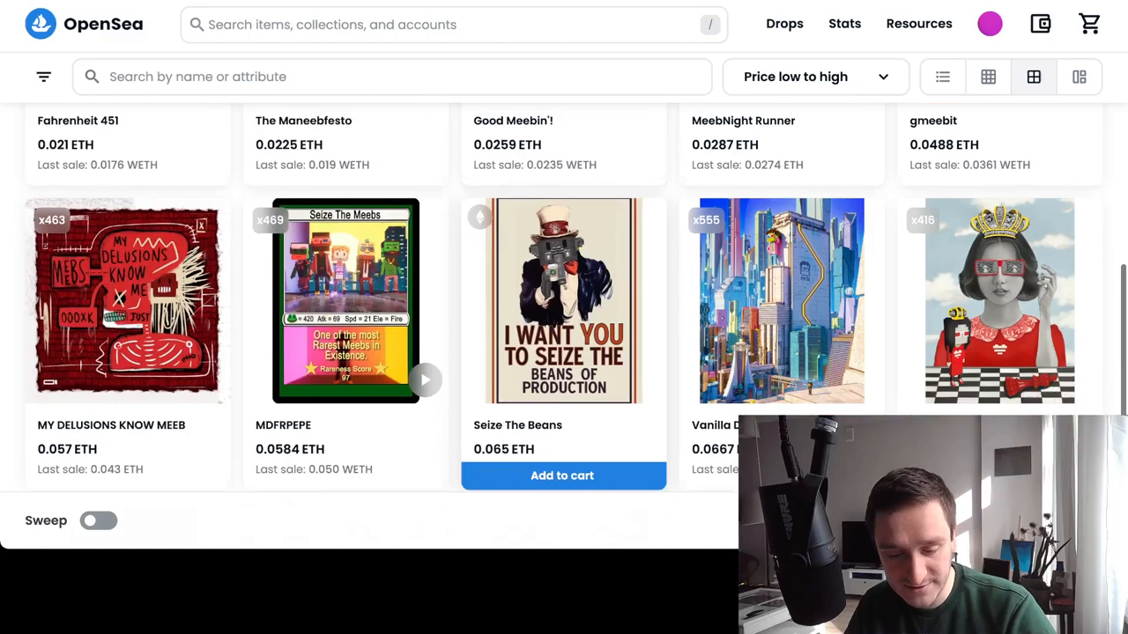
{"action": "scroll", "scroll_direction": "down", "scroll_amount": 3}
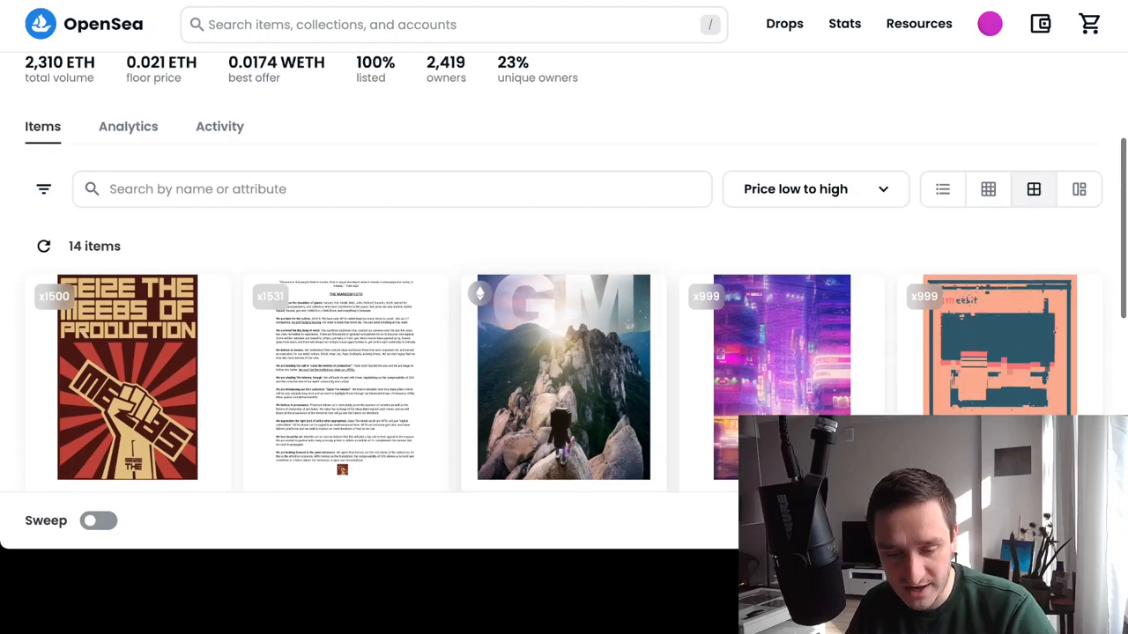
{"action": "scroll", "scroll_direction": "down", "scroll_amount": 3}
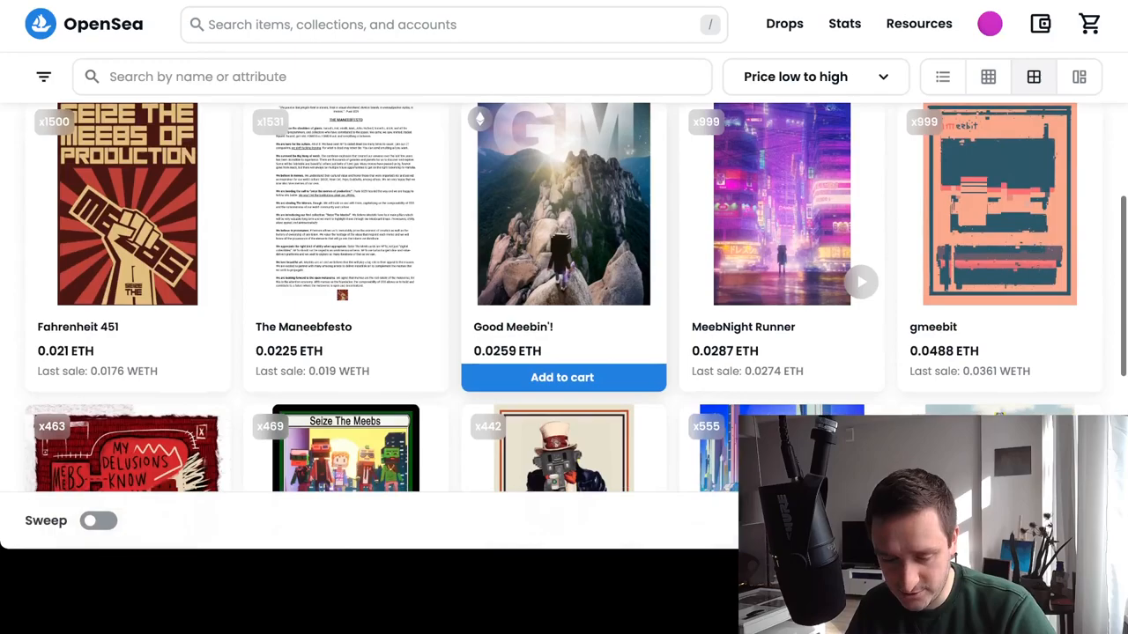
{"action": "scroll", "scroll_direction": "down", "scroll_amount": 3}
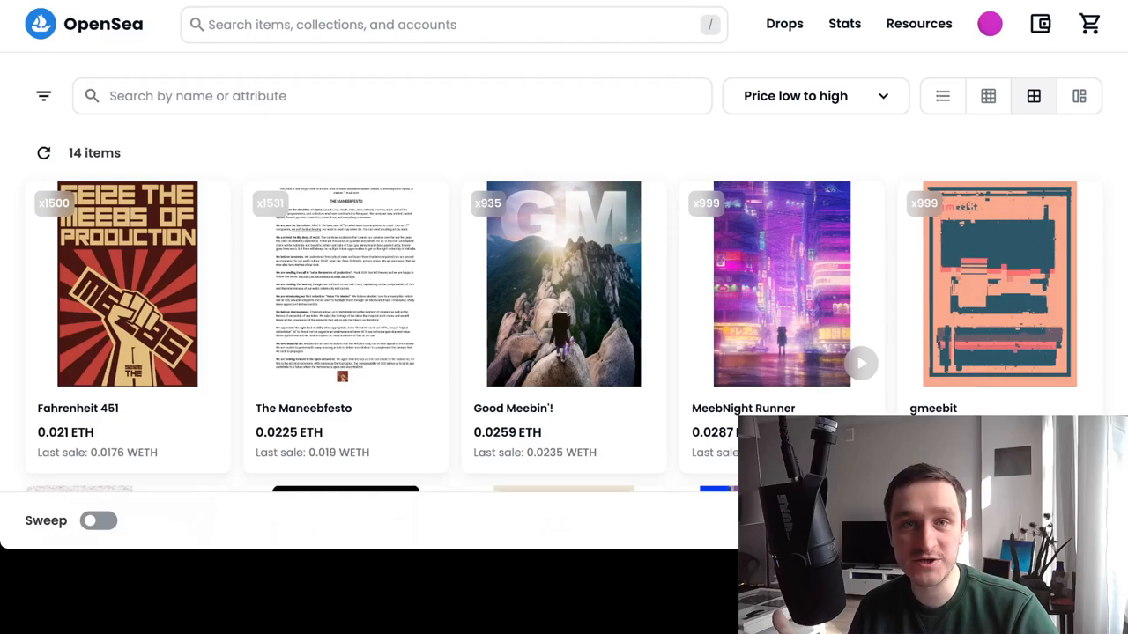
{"action": "scroll", "scroll_direction": "down", "scroll_amount": 3}
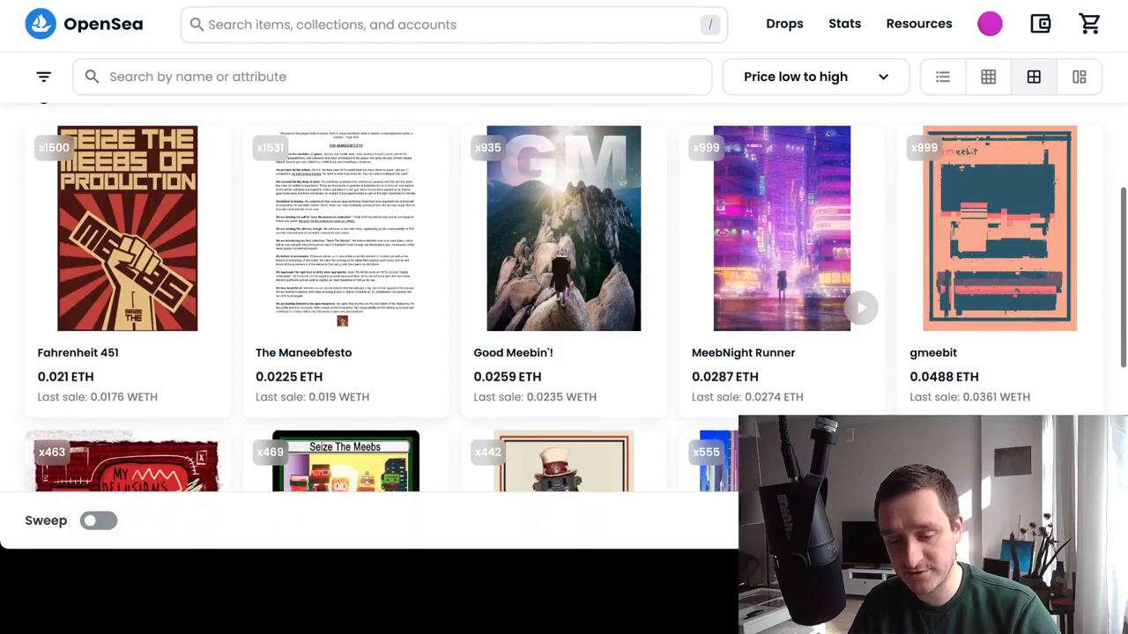